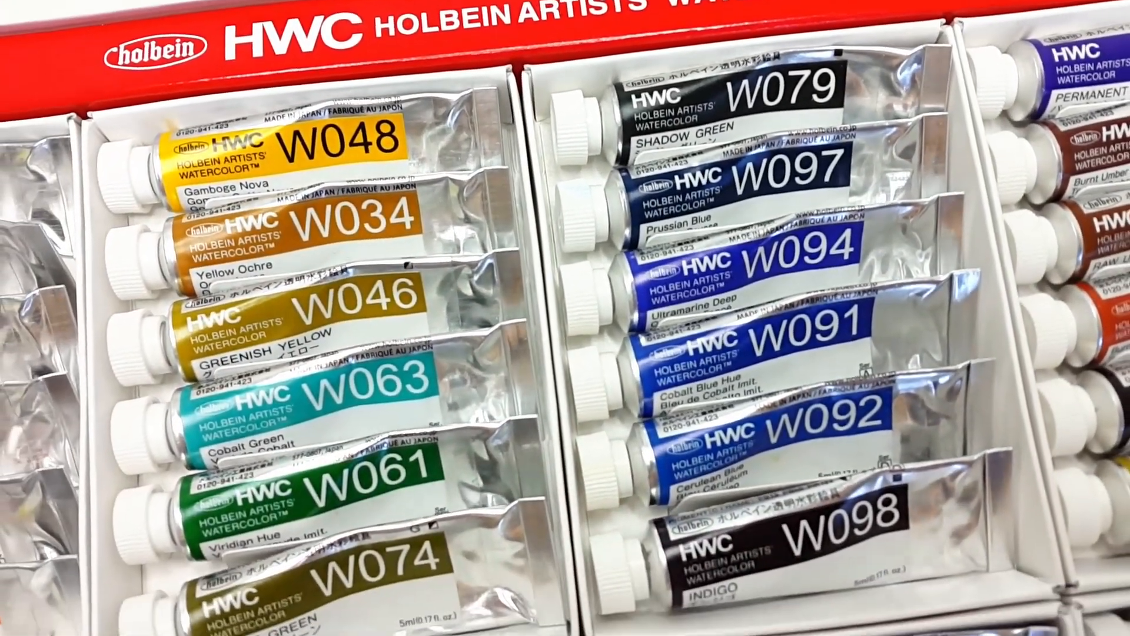
{"action": "scroll", "scroll_direction": "down", "scroll_amount": 3}
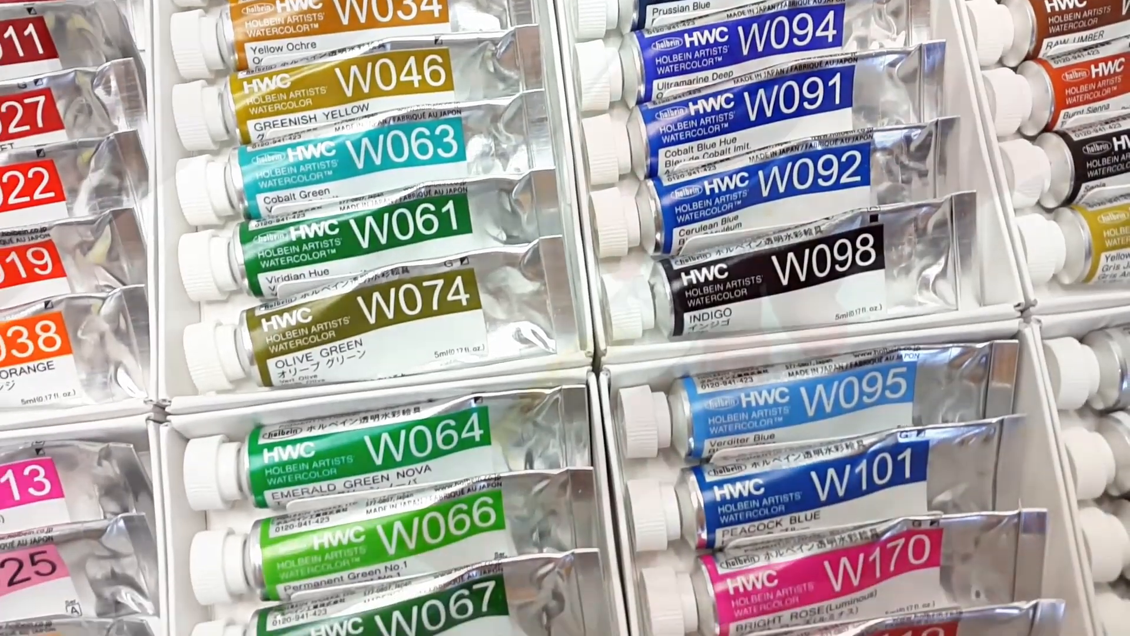